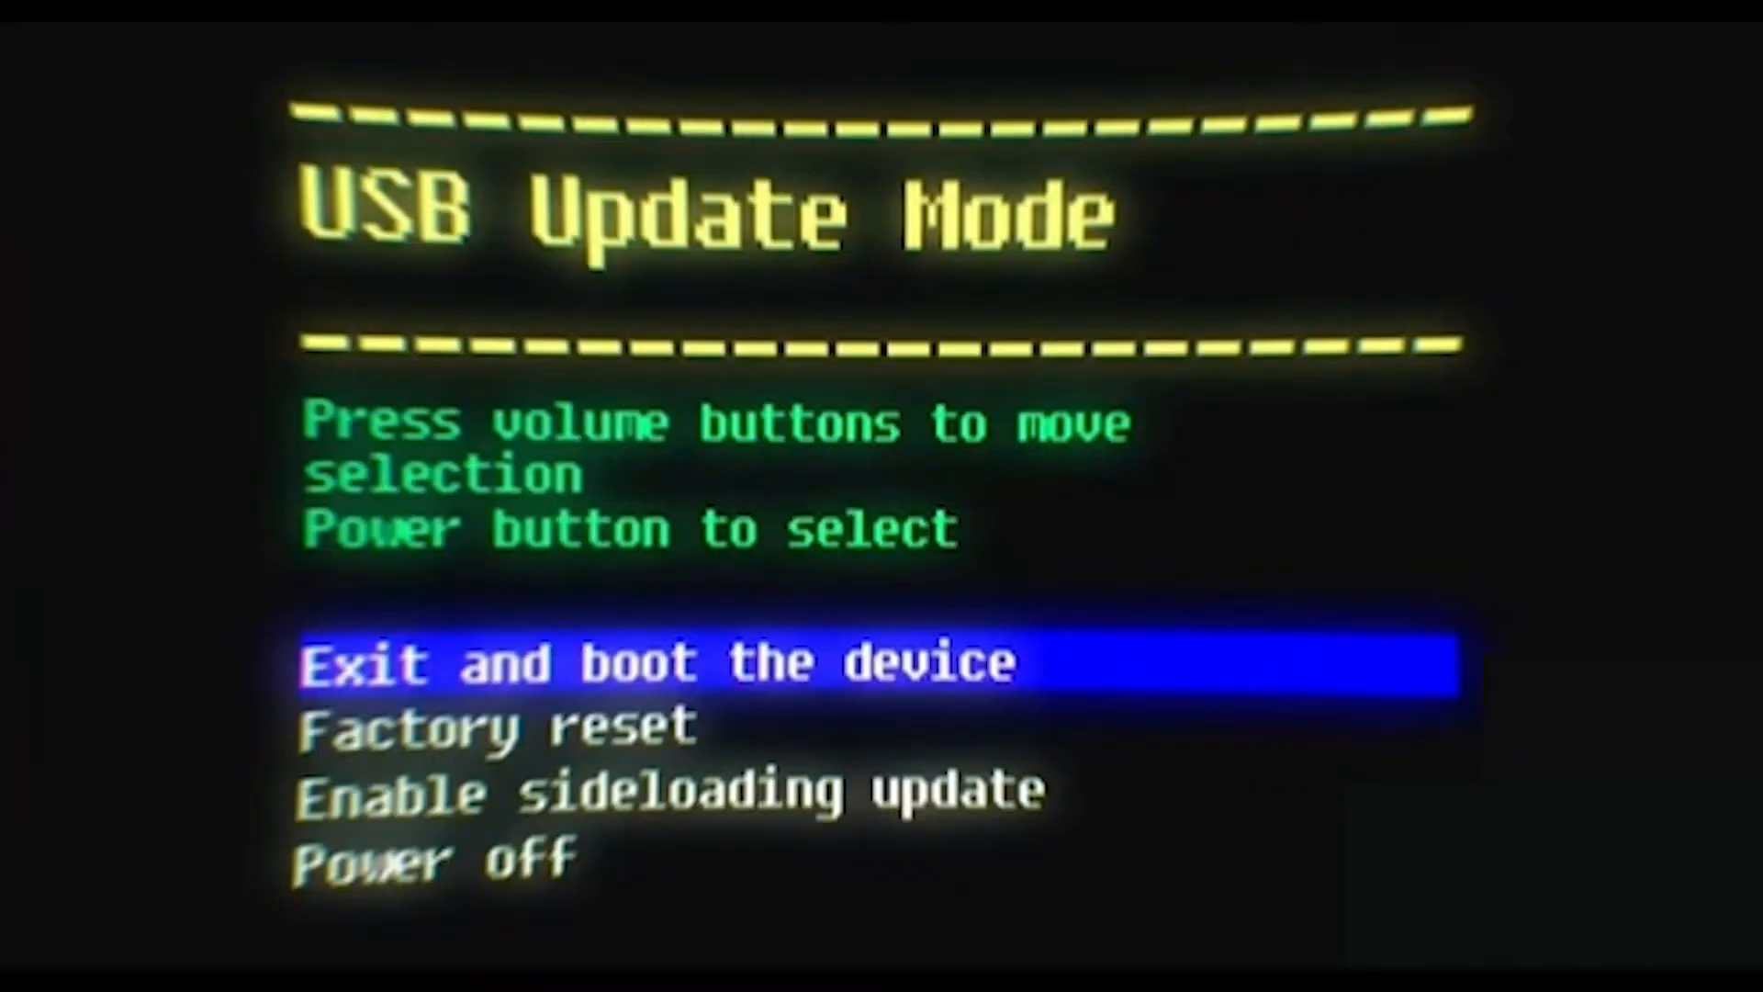
Move the recovery menu highlight down from 'Exit and boot the device' to 'Factory reset'.
key(volumedown)
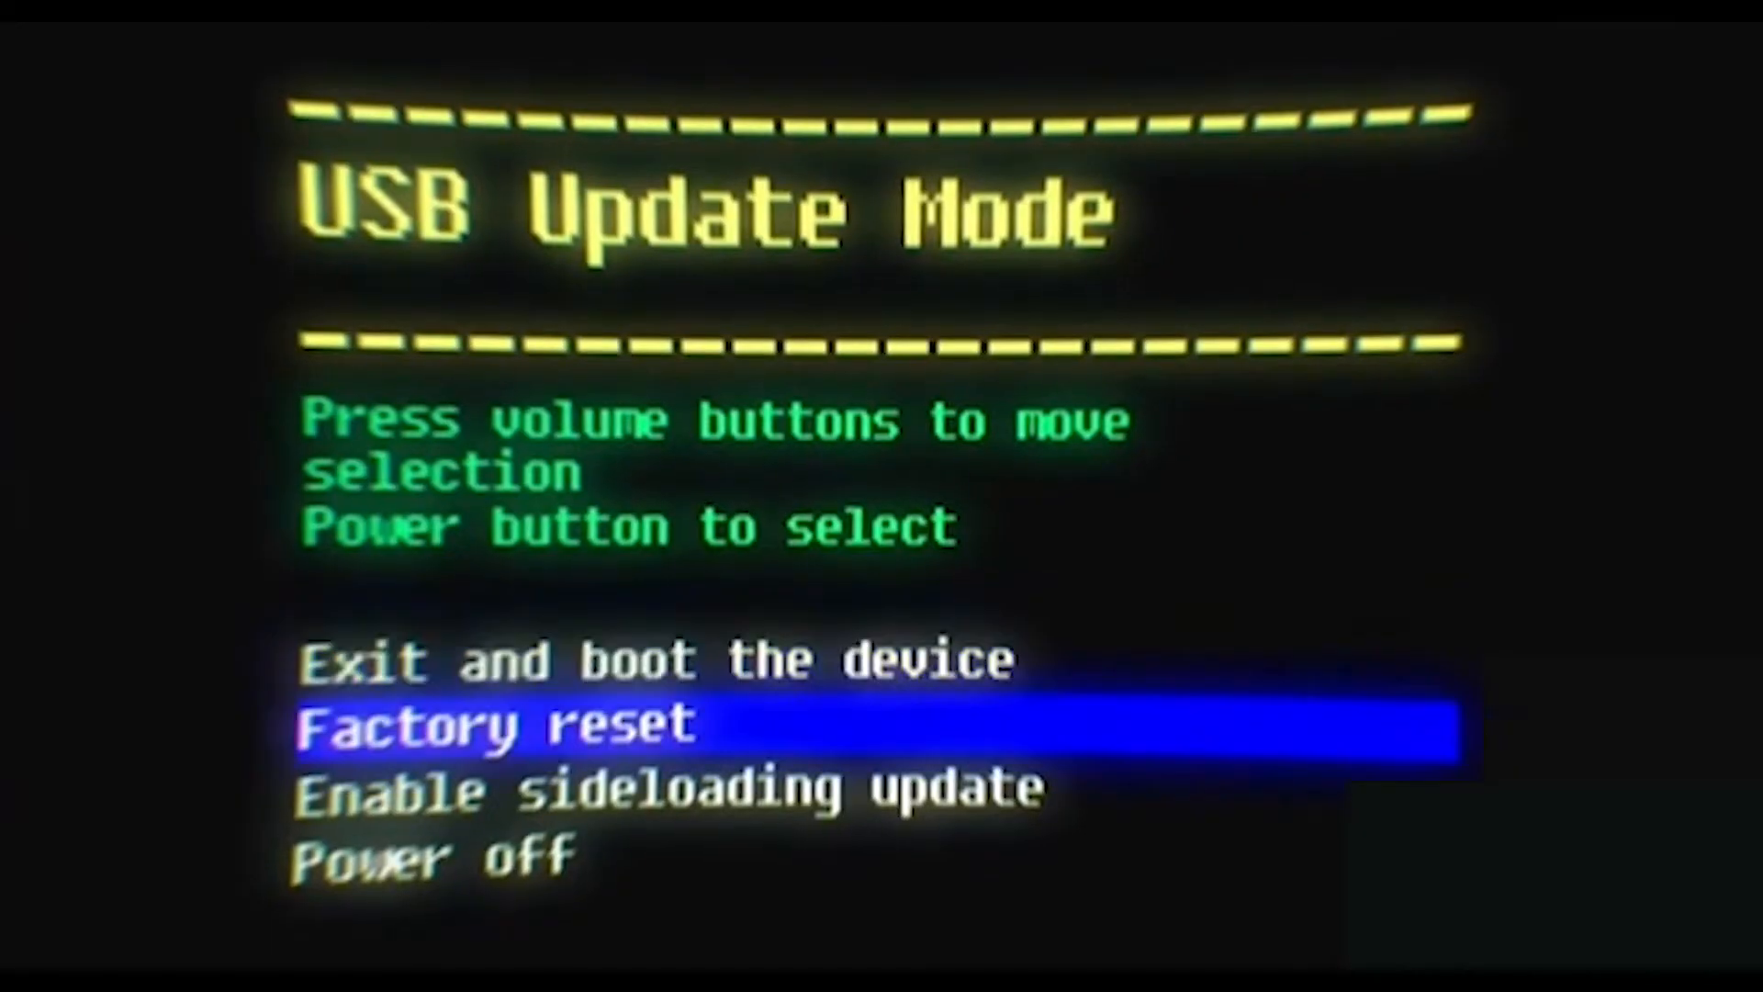